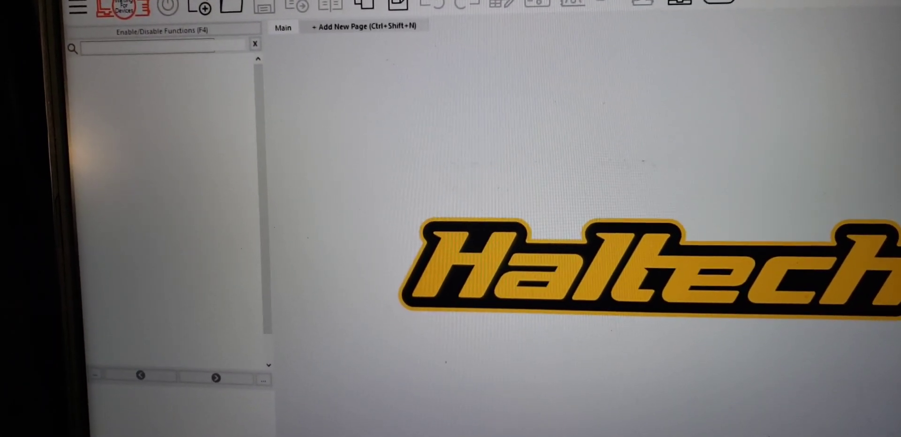
# Open a saved map from the toolbar, bringing up the 'Map is Locked' password prompt.
pyautogui.click(79, 8)
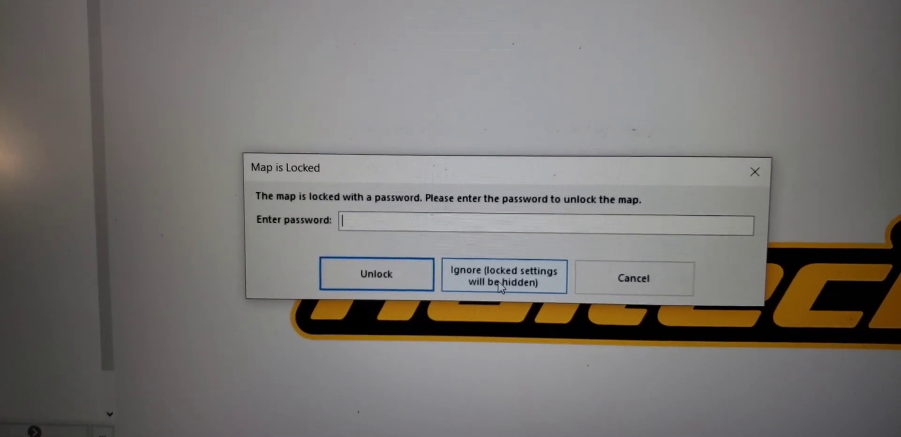
# Open the map with locked settings hidden and enable datalogging when Throttle Position exceeds 75.0.
pyautogui.click(502, 276)
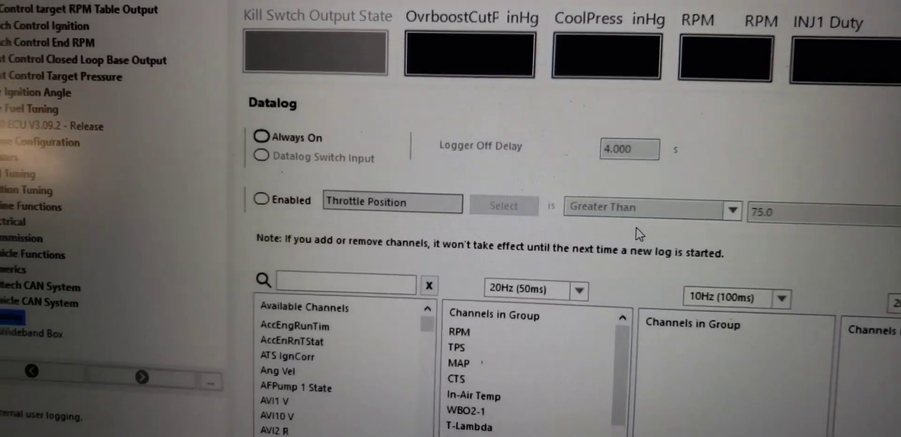
pyautogui.scroll(-3)
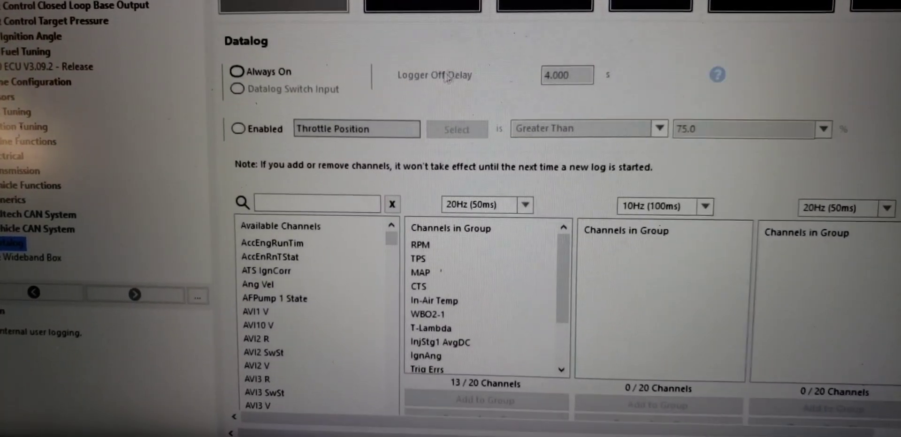
pyautogui.click(236, 129)
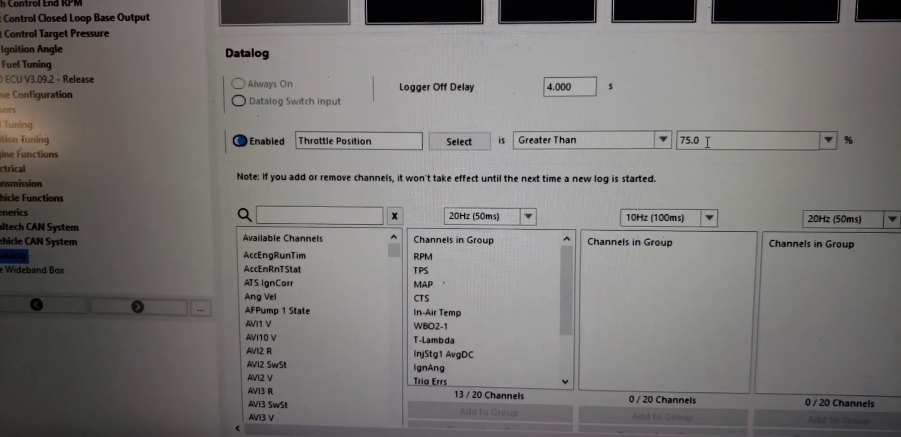
pyautogui.scroll(-3)
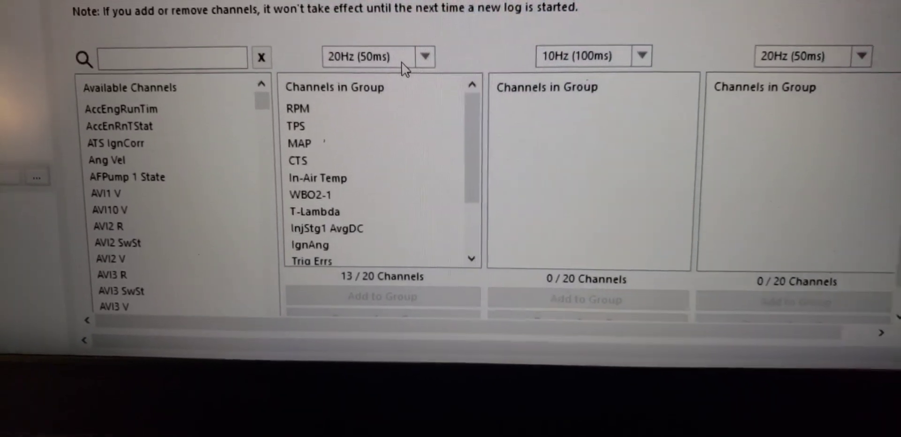
# Set the first datalog channel group's sample rate to 50Hz (20ms).
pyautogui.click(424, 56)
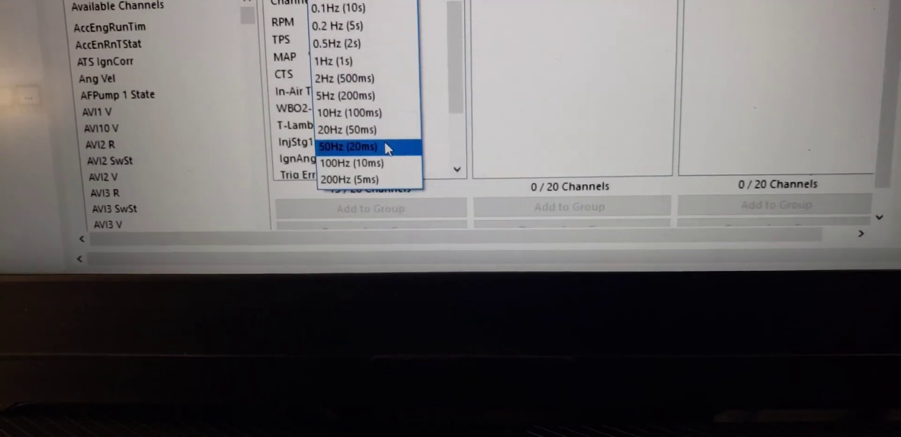
pyautogui.click(346, 146)
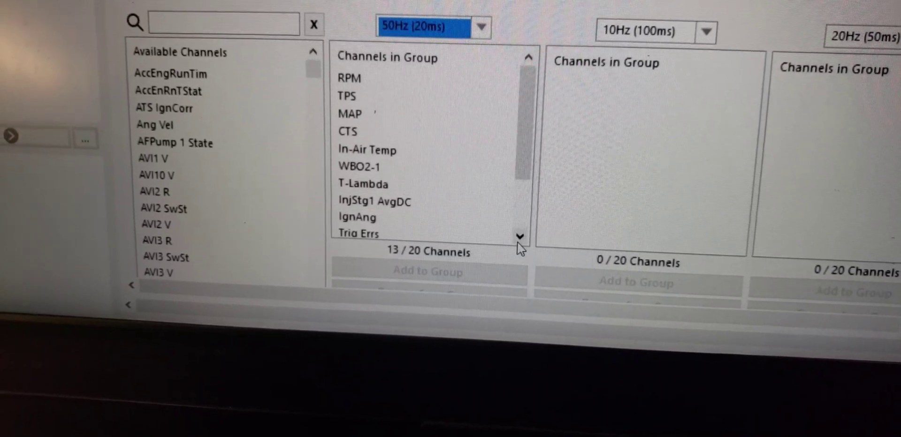
pyautogui.click(519, 243)
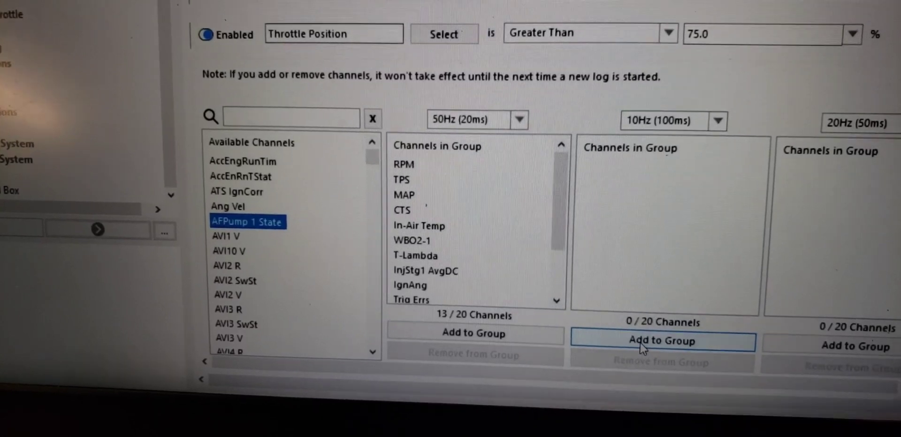
# Add AFPump 1 State to the second group, then choose Download All Logs > To File.
pyautogui.click(662, 341)
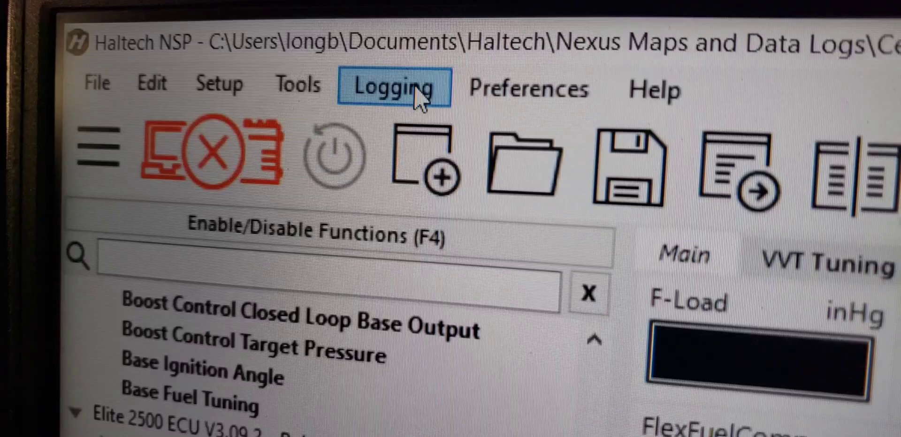
pyautogui.click(393, 89)
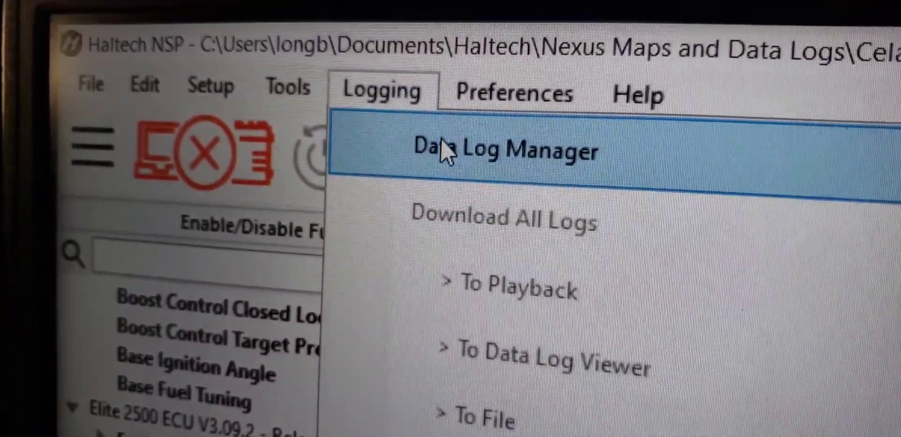
pyautogui.click(504, 150)
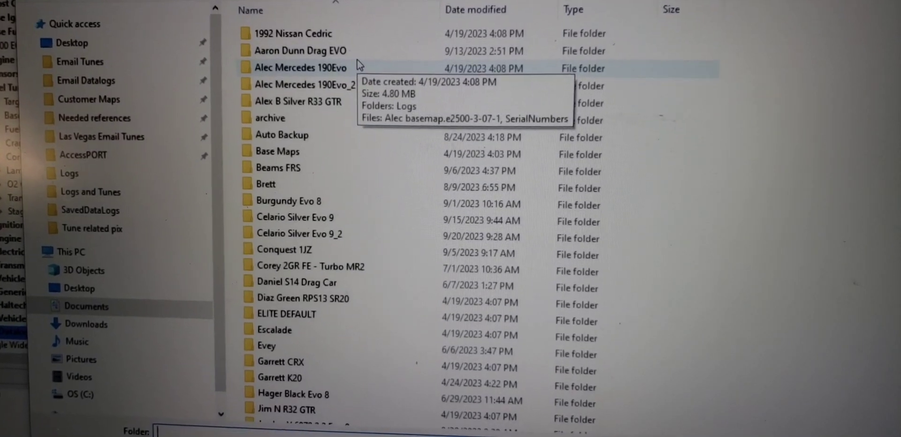
# Scroll the folder browser through the customer car folders to find the log destination.
pyautogui.scroll(-3)
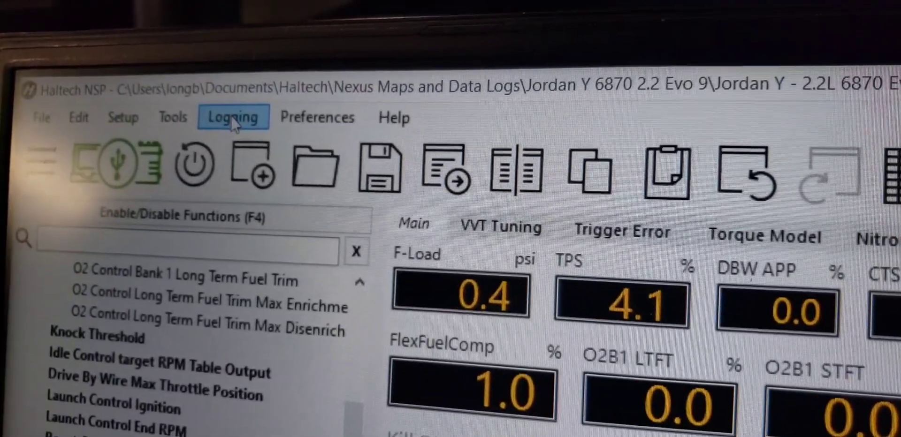
# Open the data log manager for the Jordan Y 6870 2.2 Evo 9 and open its log location.
pyautogui.click(233, 118)
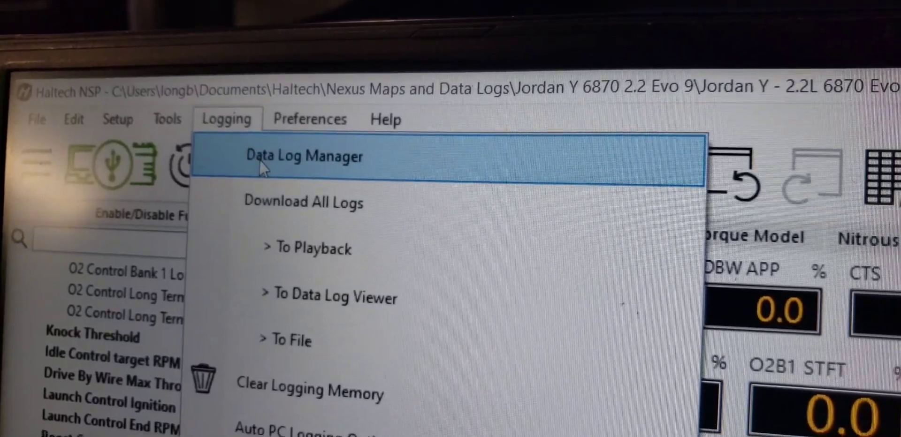
pyautogui.click(304, 156)
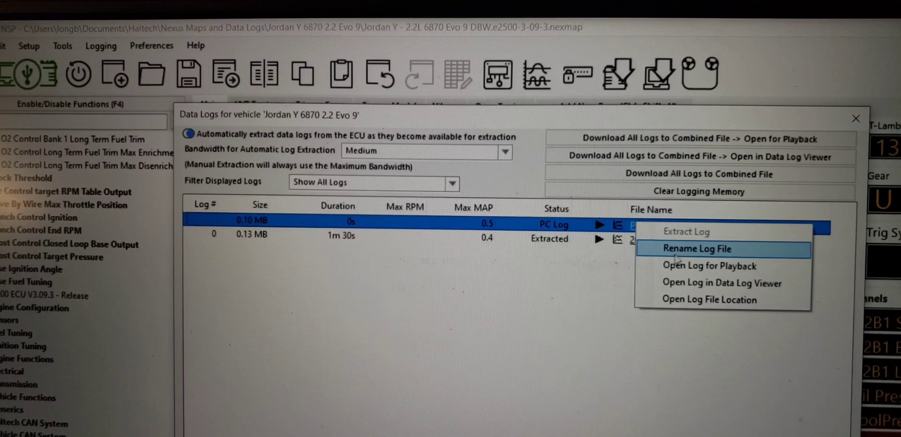
pyautogui.moveTo(726, 281)
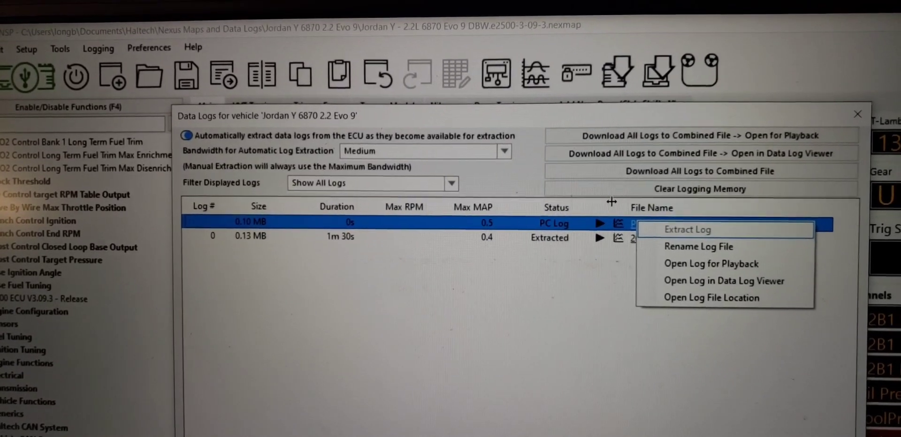
pyautogui.moveTo(713, 271)
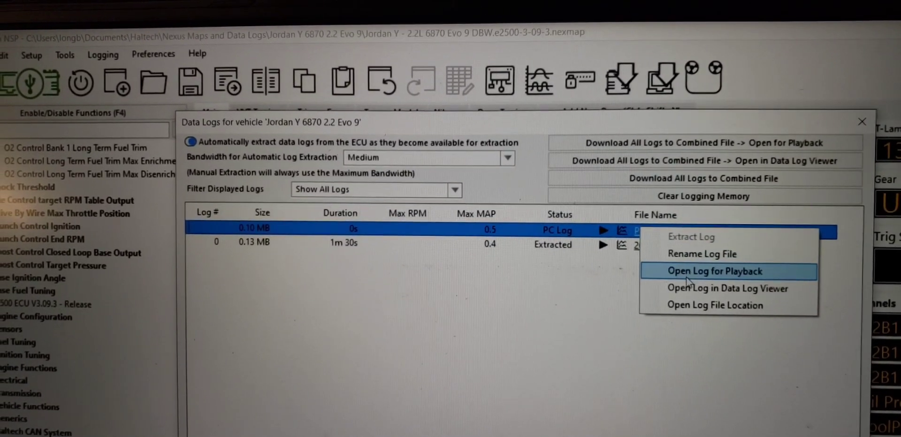
pyautogui.click(714, 272)
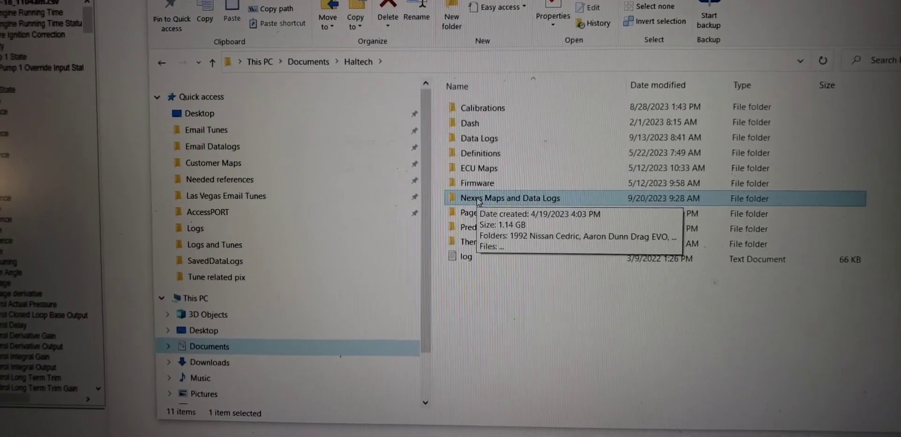
pyautogui.doubleClick(510, 198)
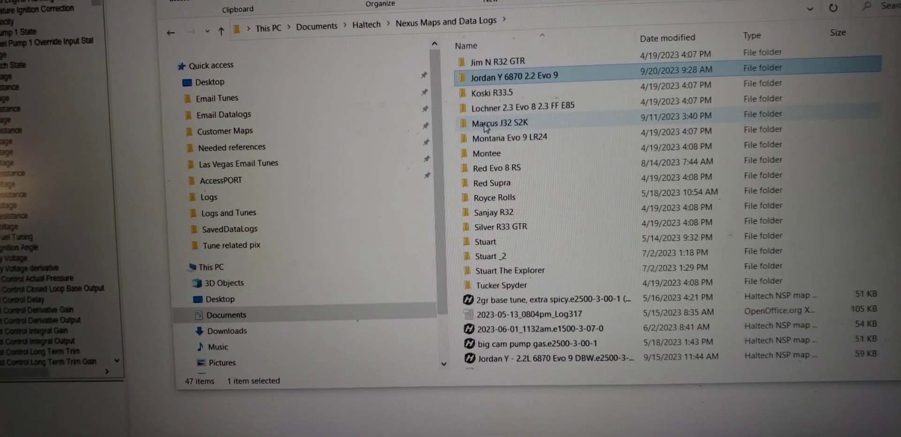
pyautogui.doubleClick(515, 75)
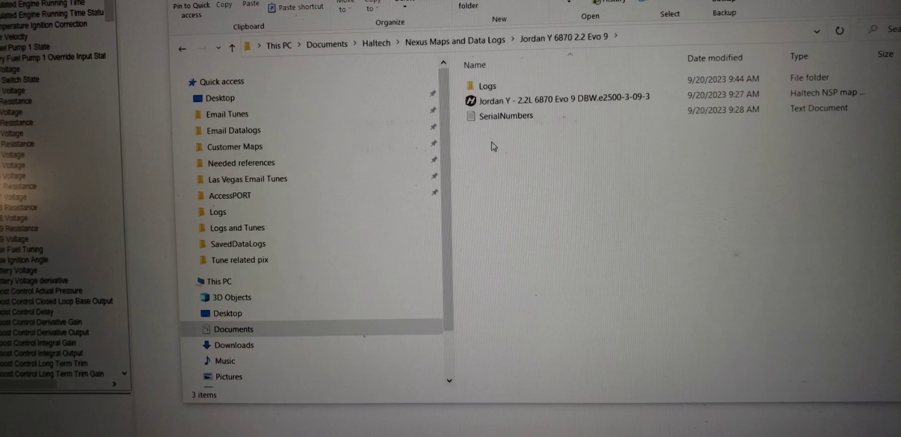
pyautogui.doubleClick(487, 85)
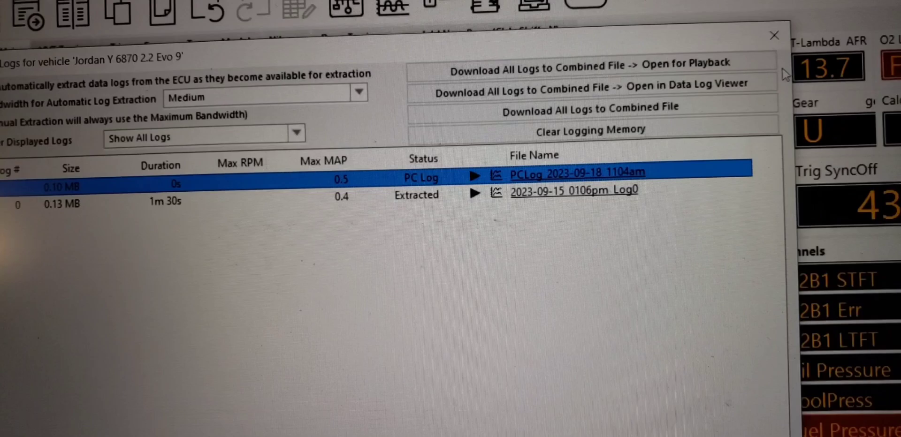
# Close the Data Logs window and show the File menu with Import/Upload.
pyautogui.click(773, 36)
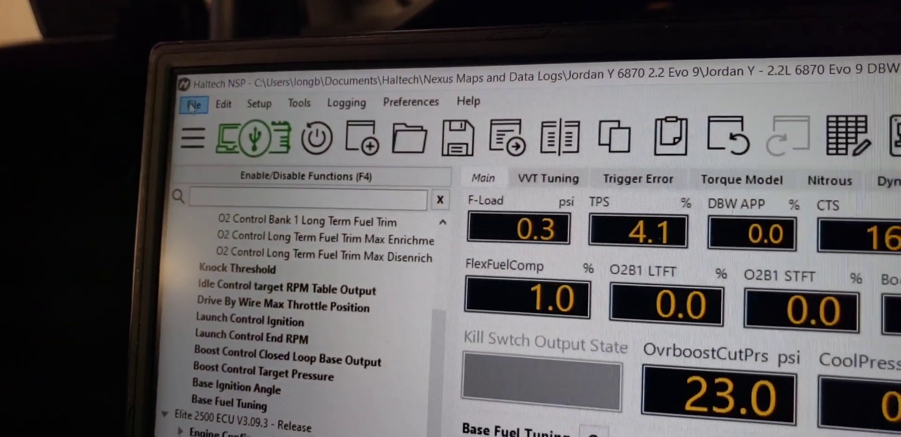
pyautogui.click(193, 104)
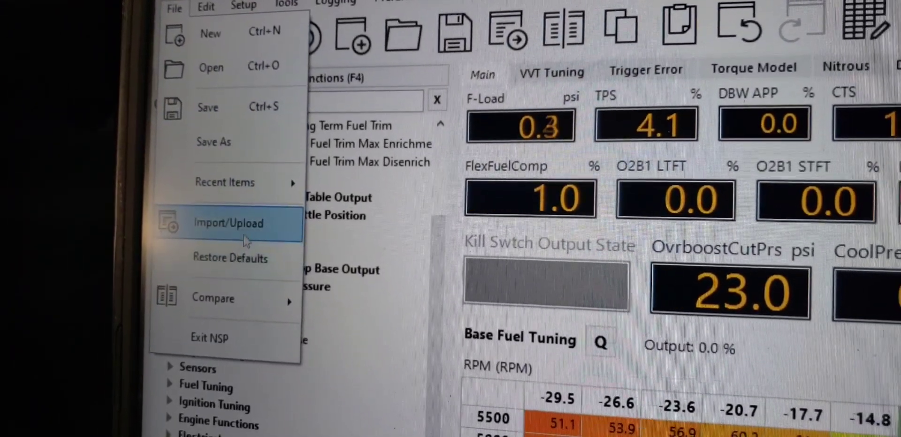
# Start File > Import/Upload and browse the Desktop folders for the tuned map.
pyautogui.click(228, 222)
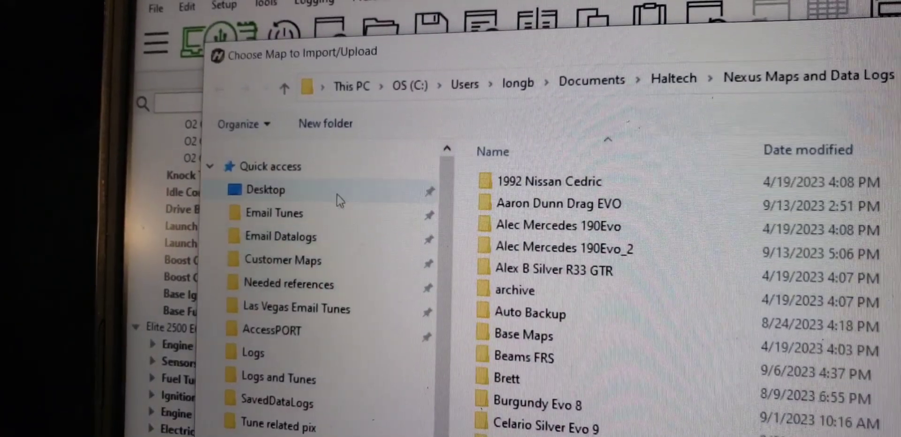
pyautogui.click(266, 189)
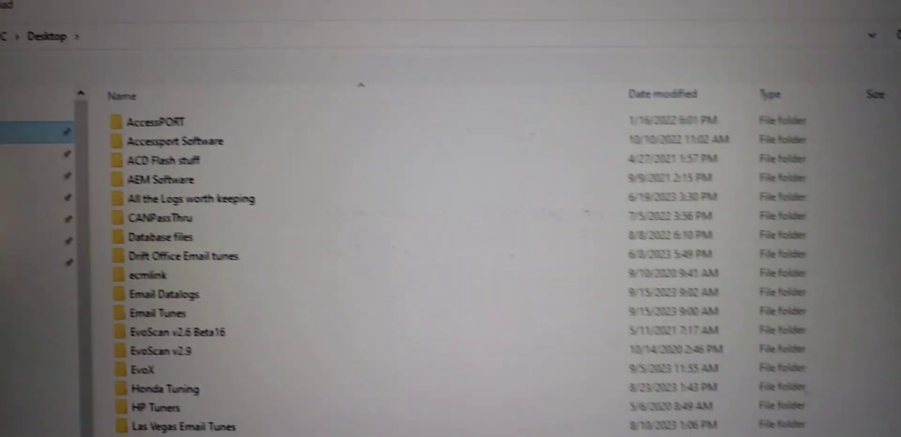
pyautogui.scroll(-3)
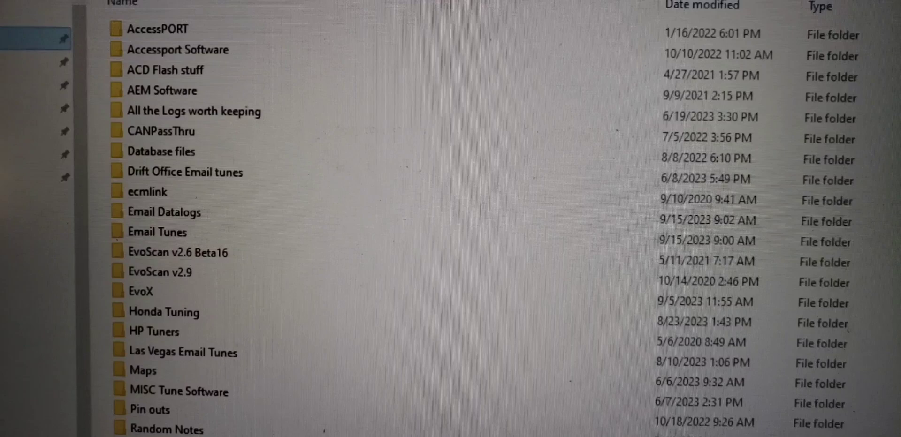
pyautogui.scroll(-3)
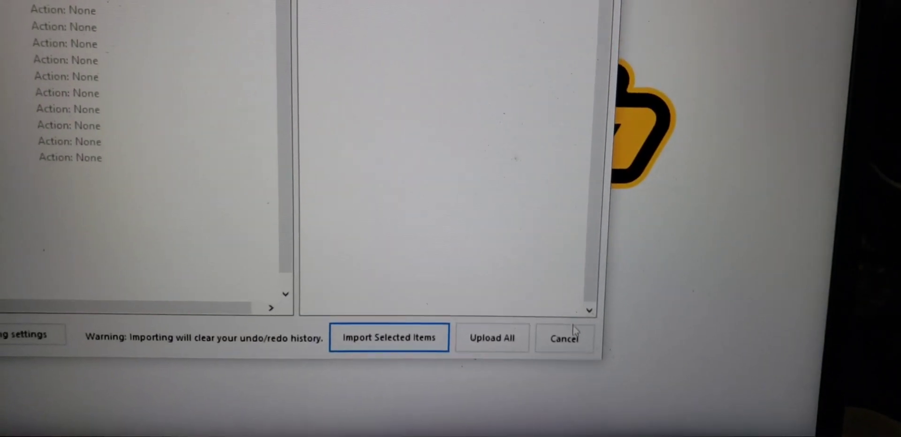
# Close the map import window, returning to the base fuel table.
pyautogui.click(389, 338)
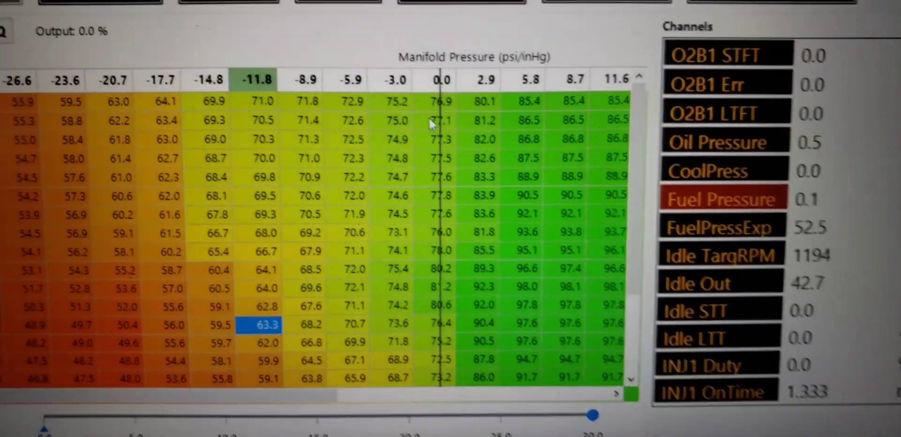